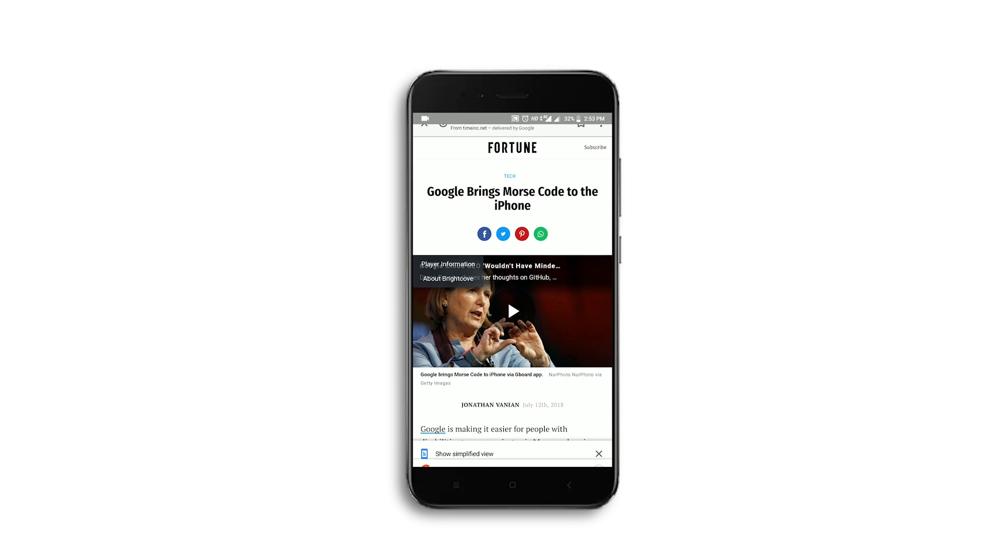
Enter the letter A into the new Keep note via Morse dot-dash, then head to Settings.
scroll(down, 3)
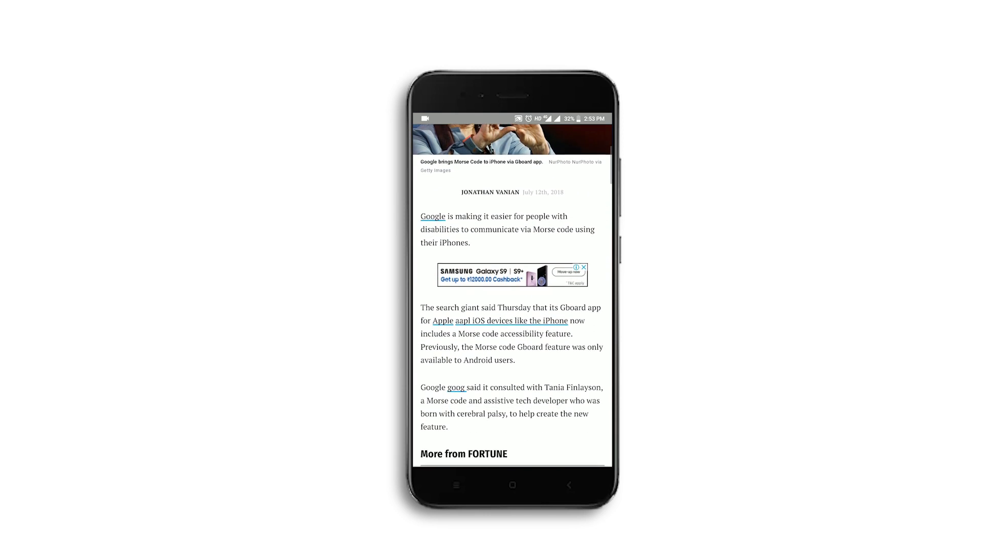
scroll(down, 3)
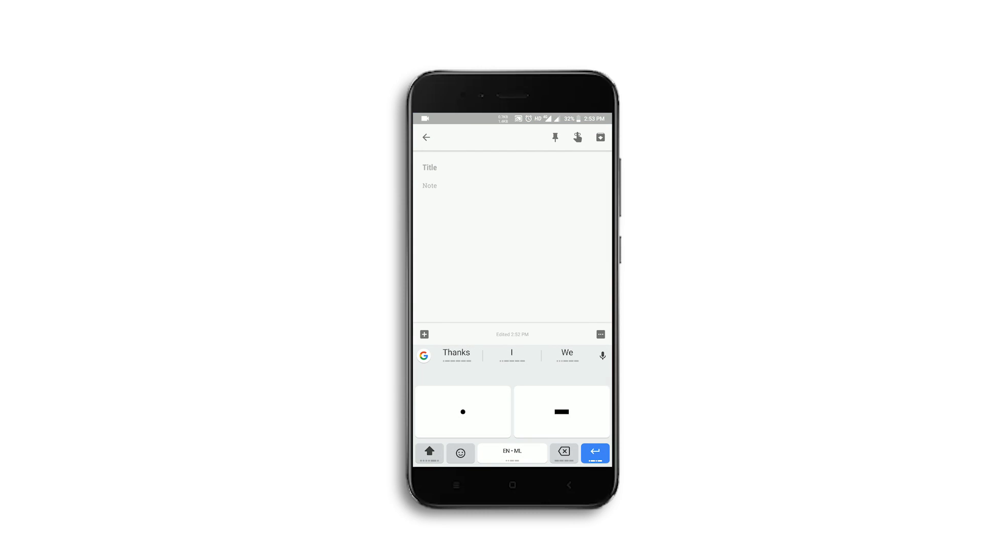
text(A)
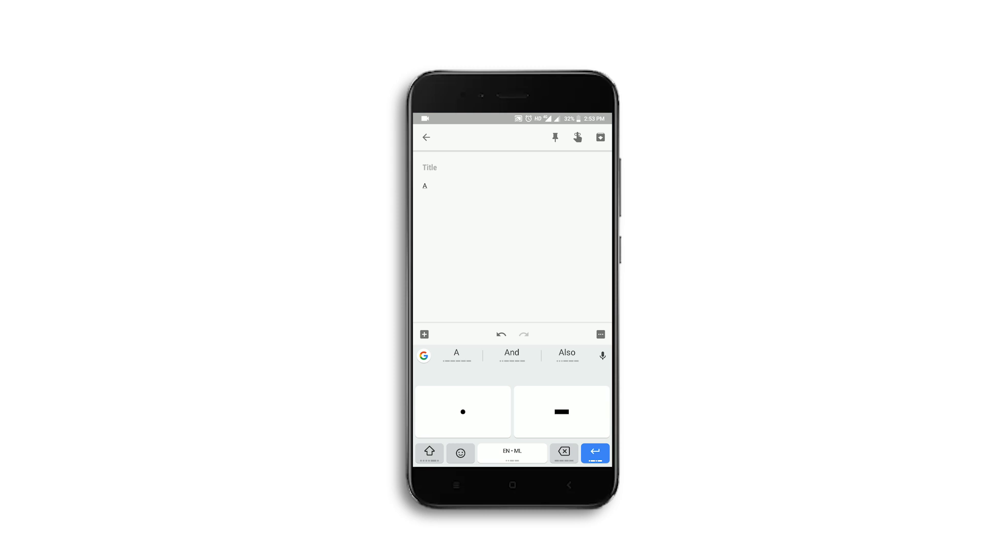
click(512, 484)
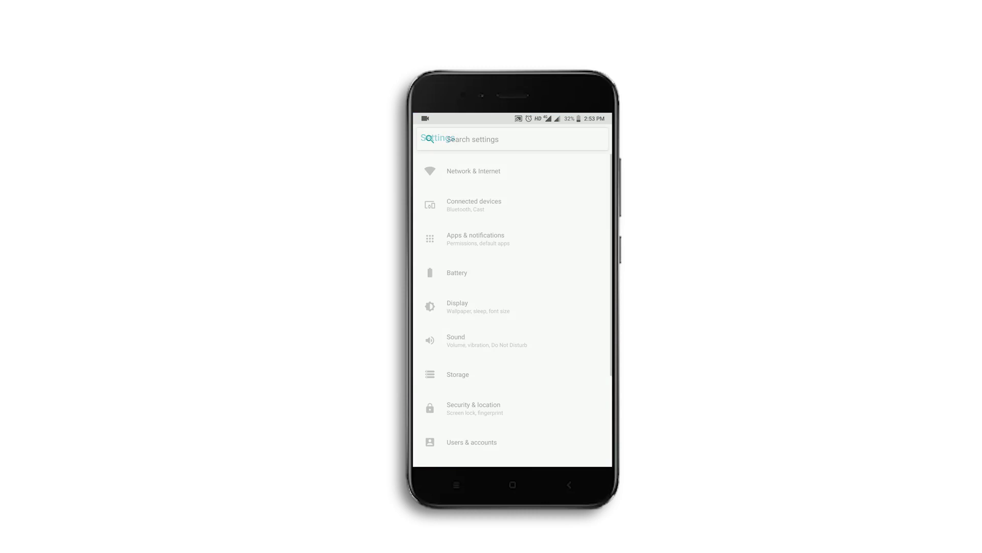
Select the Morse code layout for Gboard's English (US) keyboard in Languages & input.
scroll(down, 3)
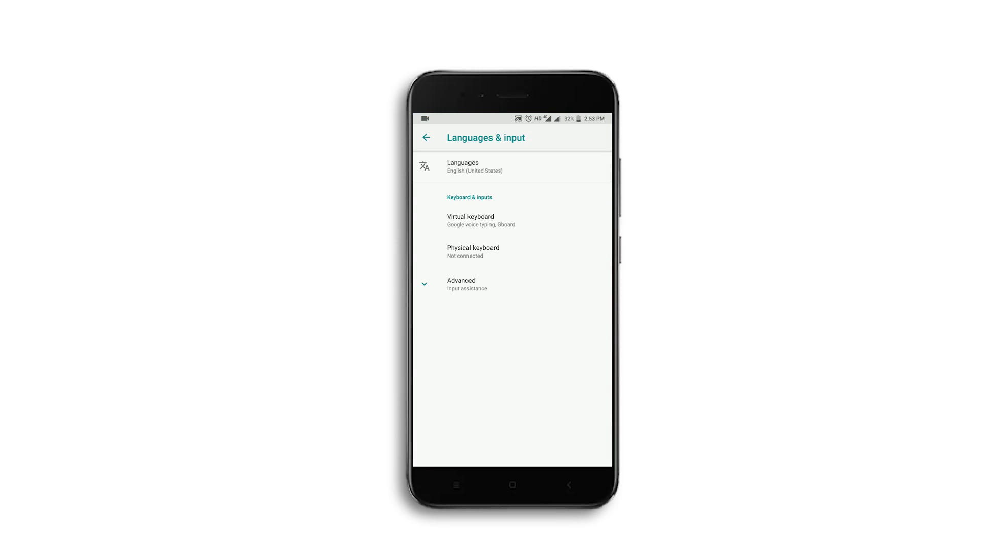
click(481, 220)
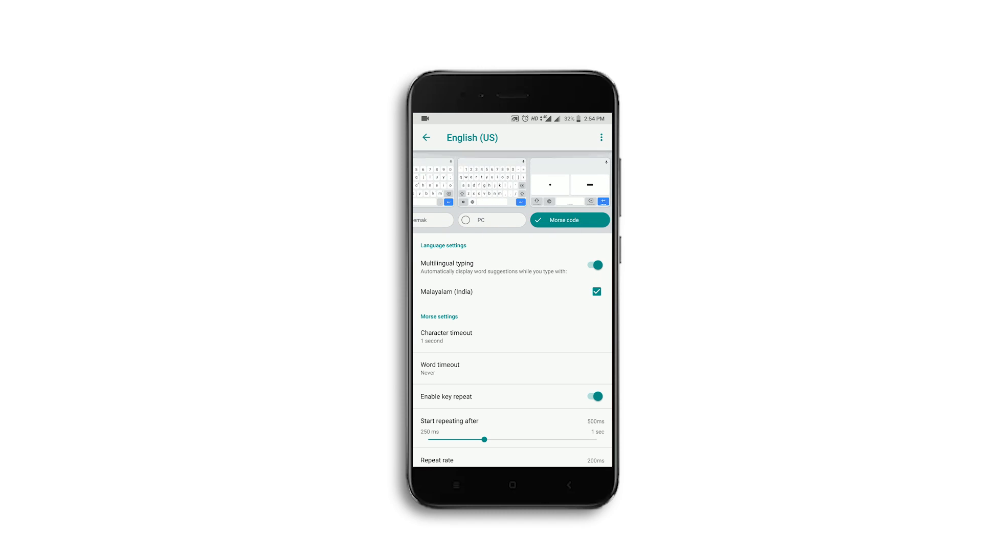
click(427, 137)
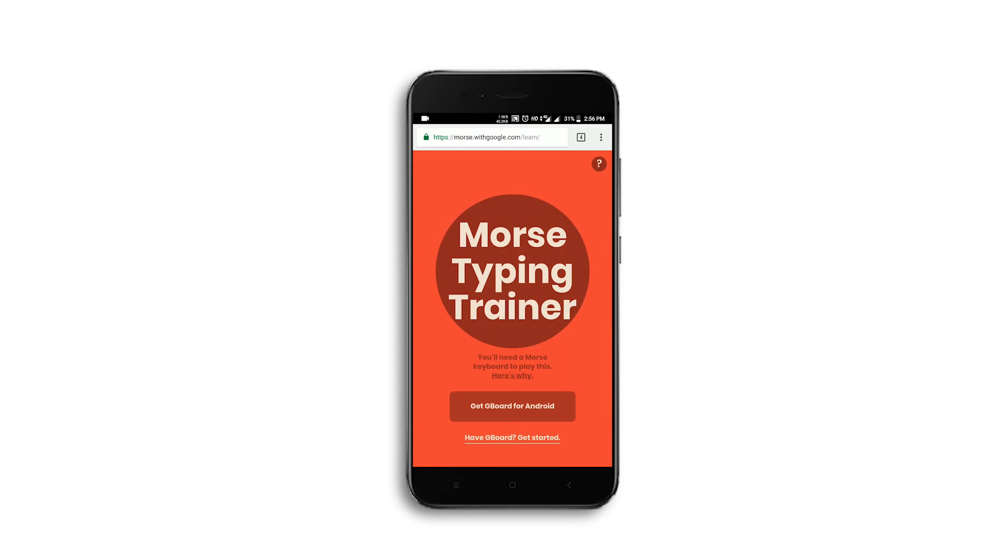
Start the lessons as a Gboard user and key the dashes for the digit 0.
click(511, 437)
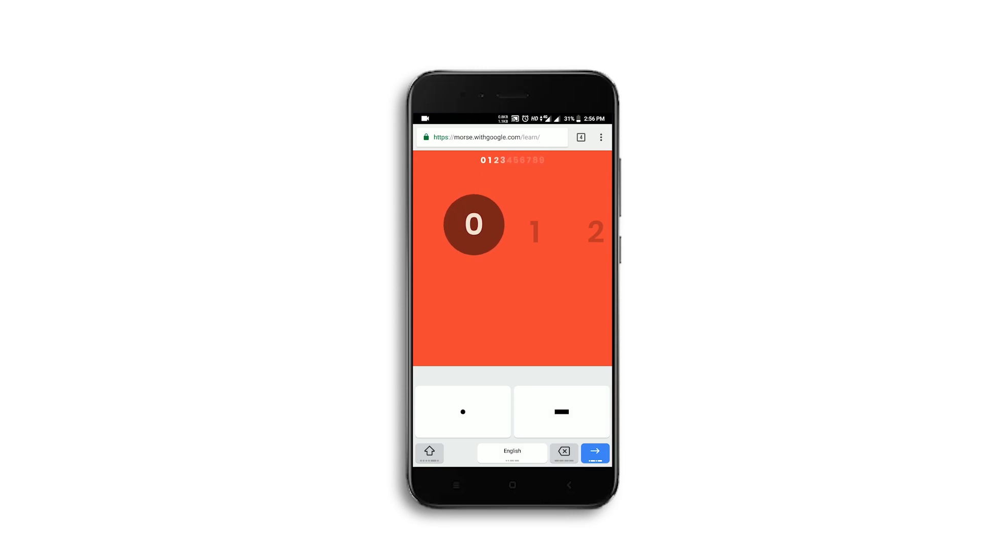
click(561, 411)
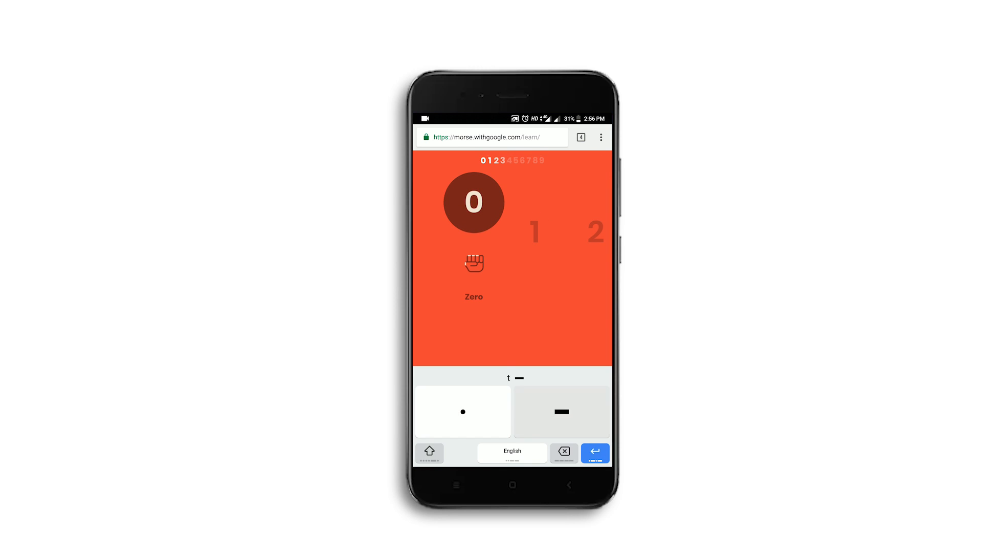
click(561, 411)
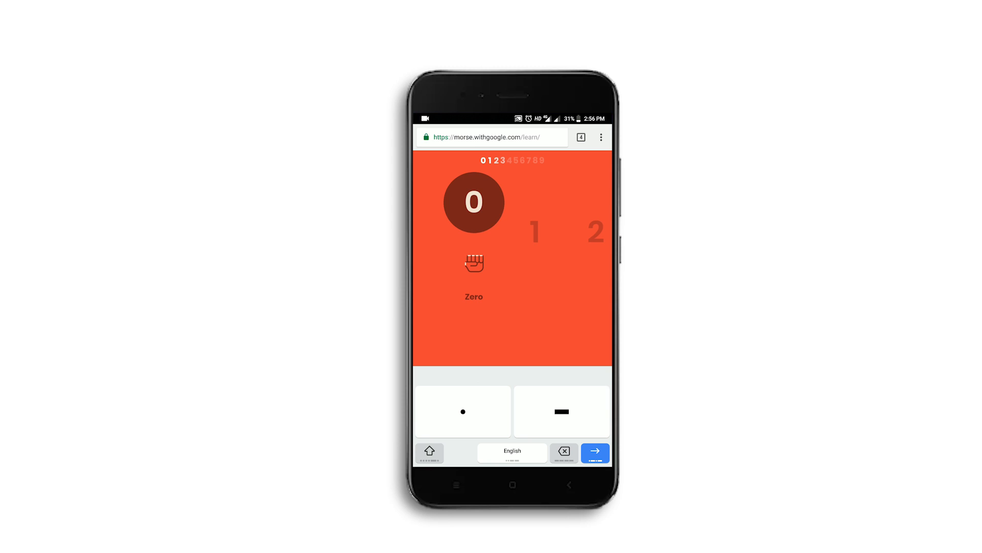
click(561, 411)
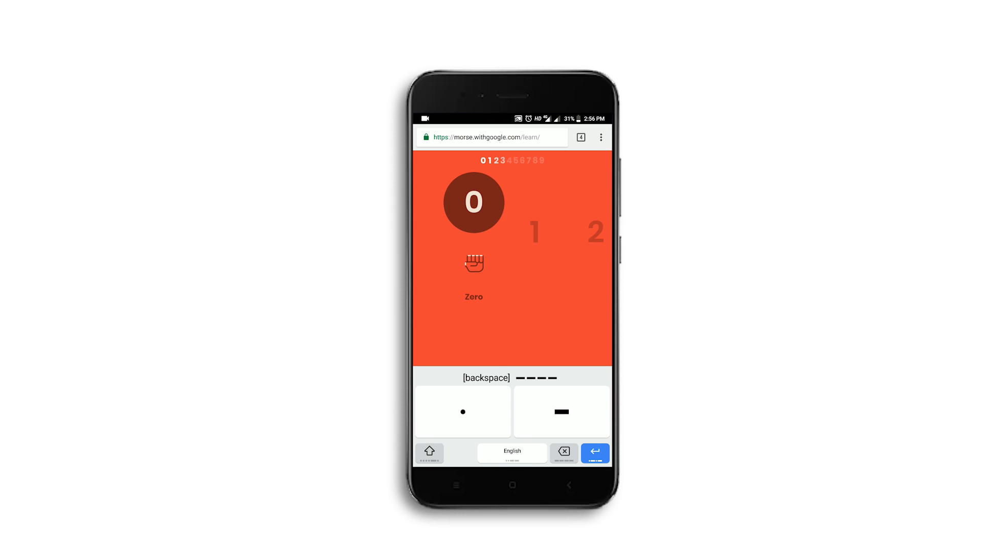
click(595, 453)
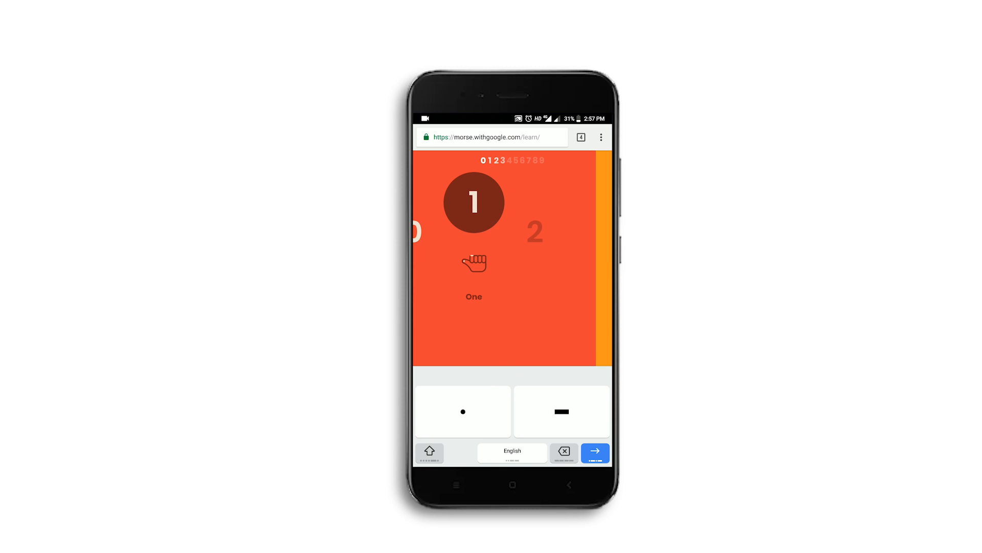
Key the dots and dashes for digits 1 and 2 to advance the round.
click(462, 411)
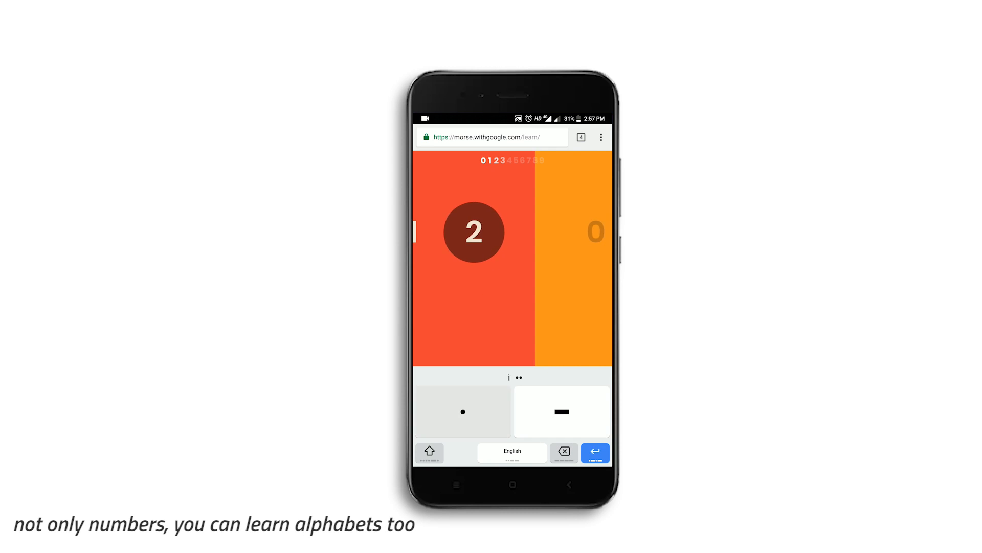
click(463, 412)
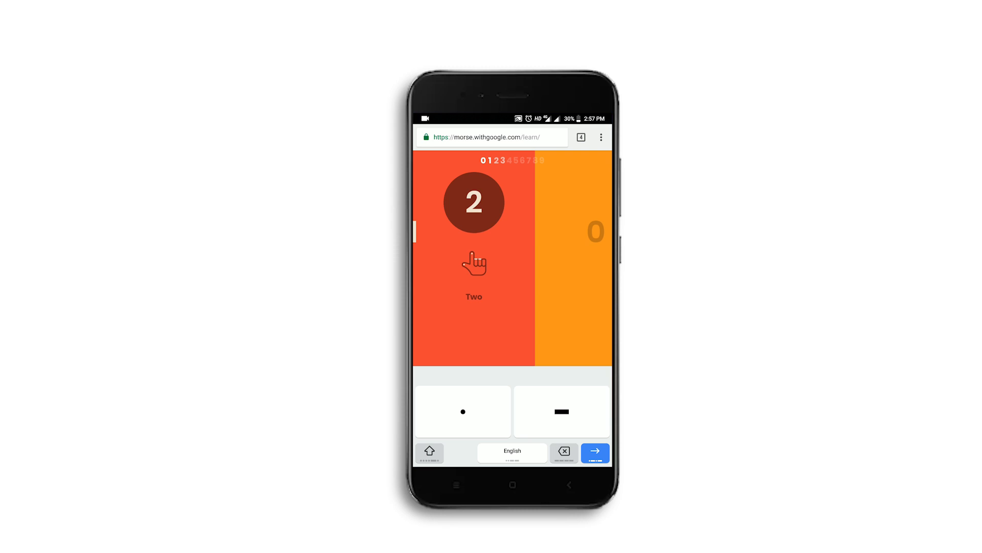
click(561, 411)
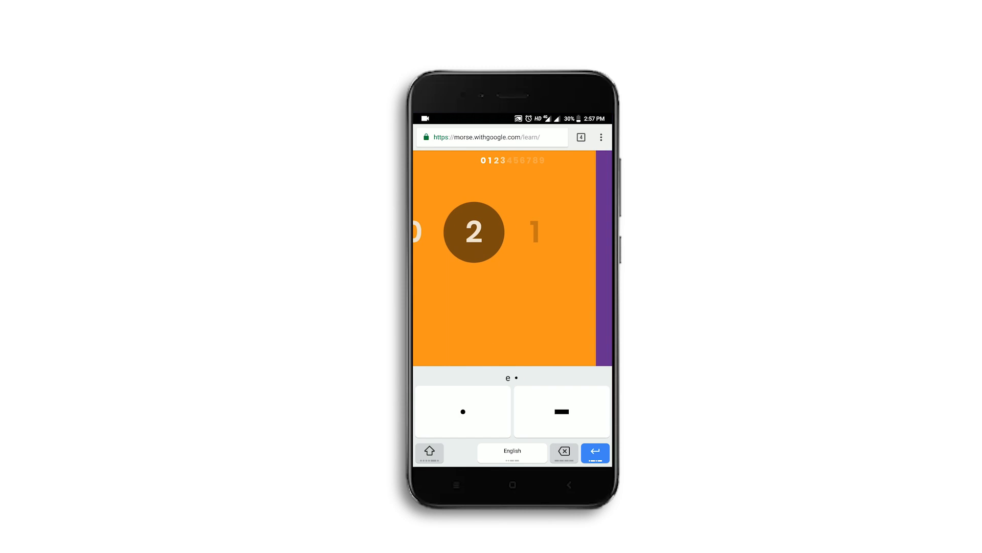
Finish the digits 2 and 1 round and start the next set of number lessons.
click(463, 411)
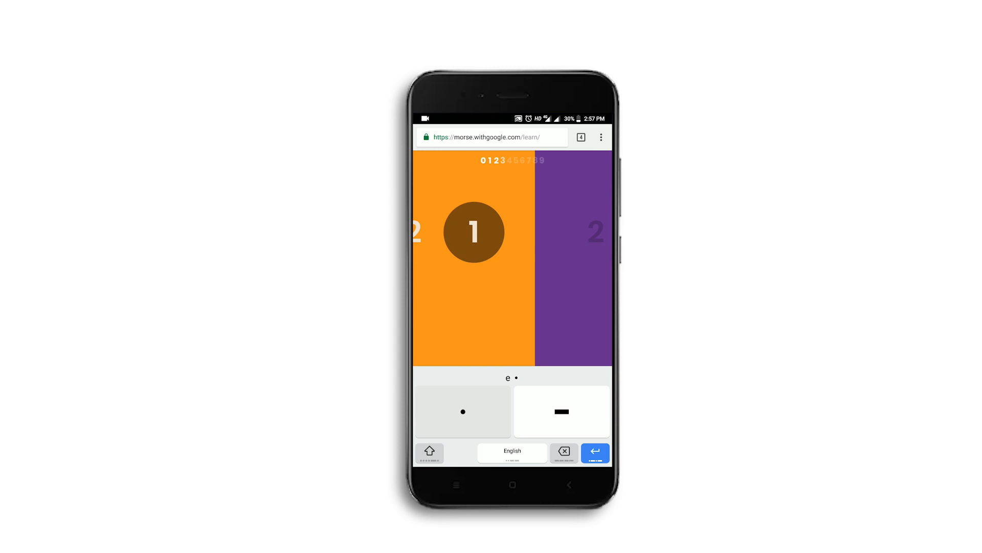
click(562, 411)
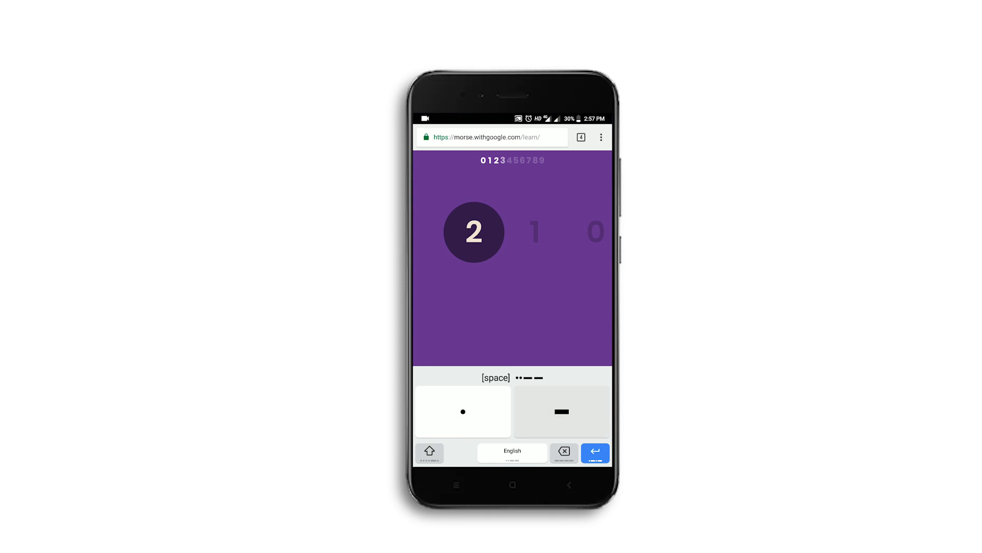
click(561, 411)
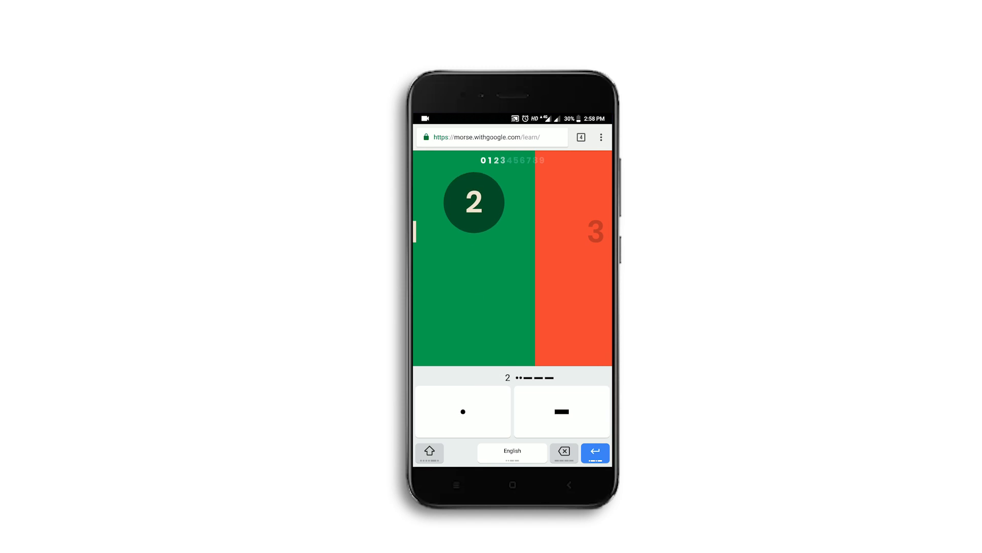
click(595, 452)
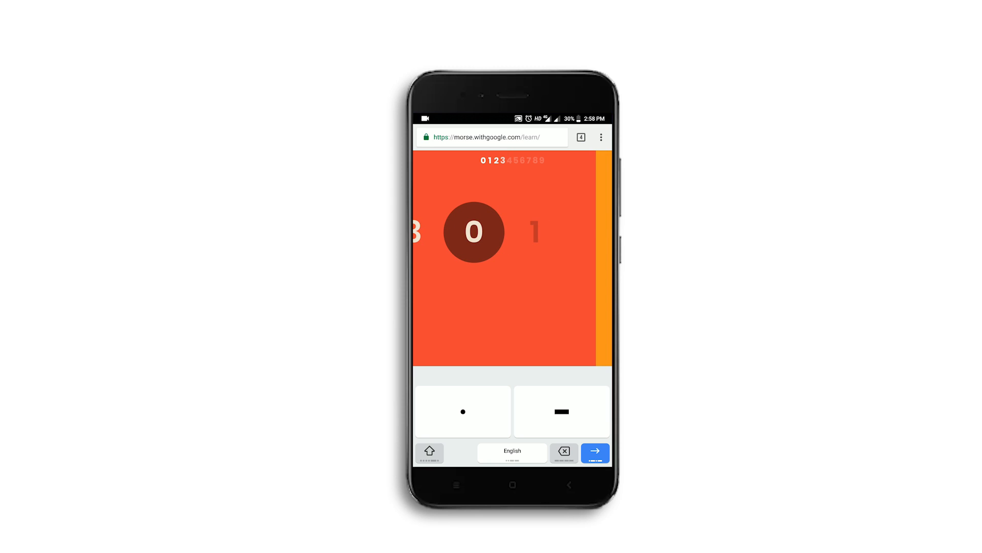
Key the codes for 0, 4 and 2 in the new round, then return to the home screen.
click(462, 411)
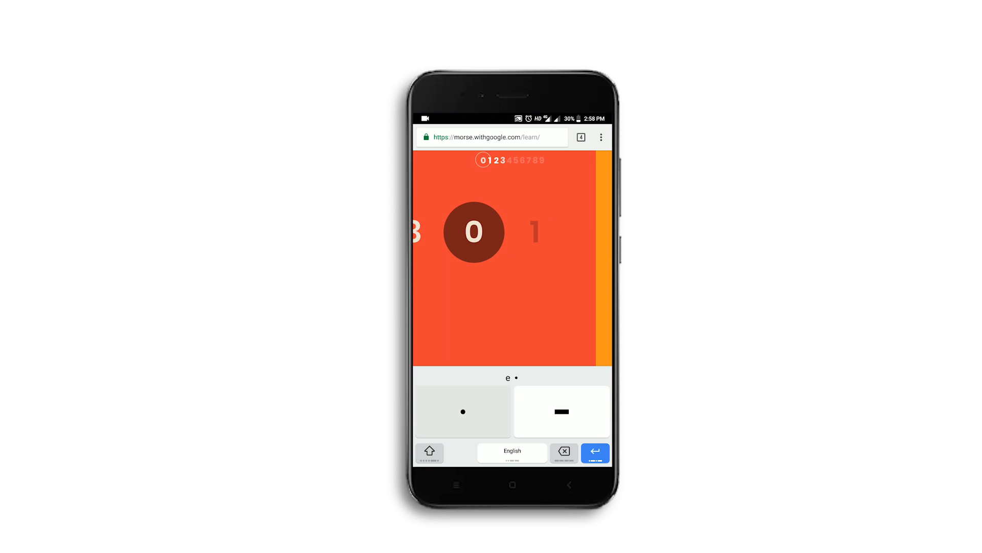
click(561, 412)
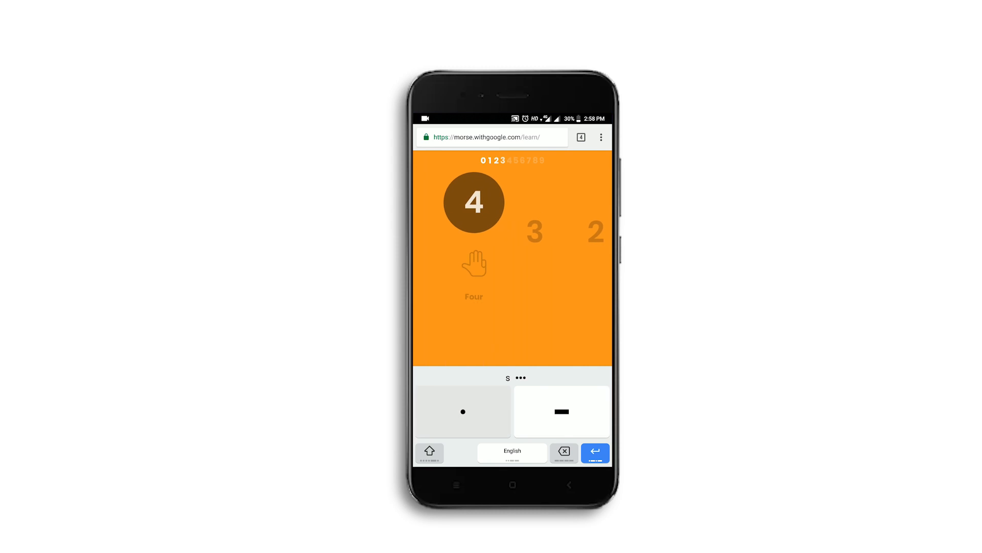
click(463, 411)
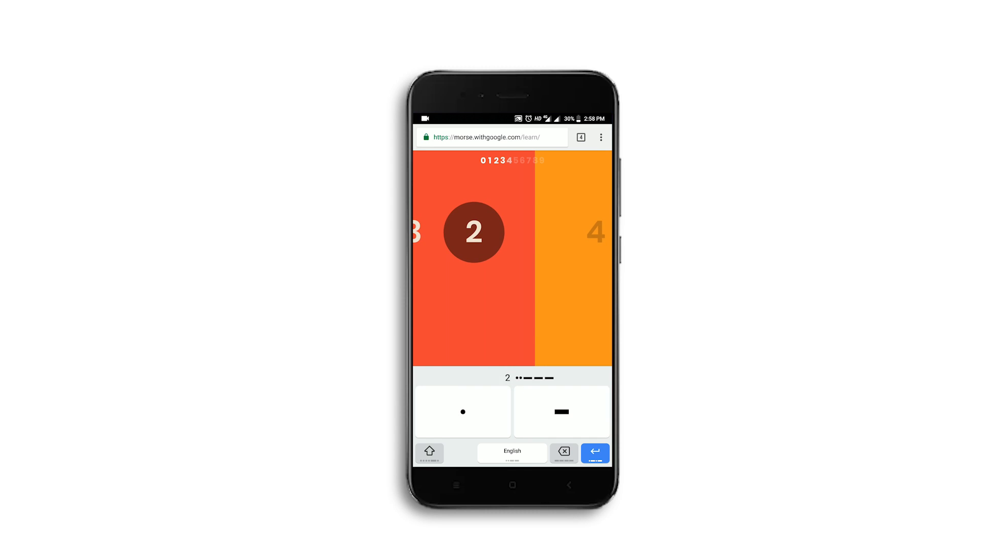
click(513, 484)
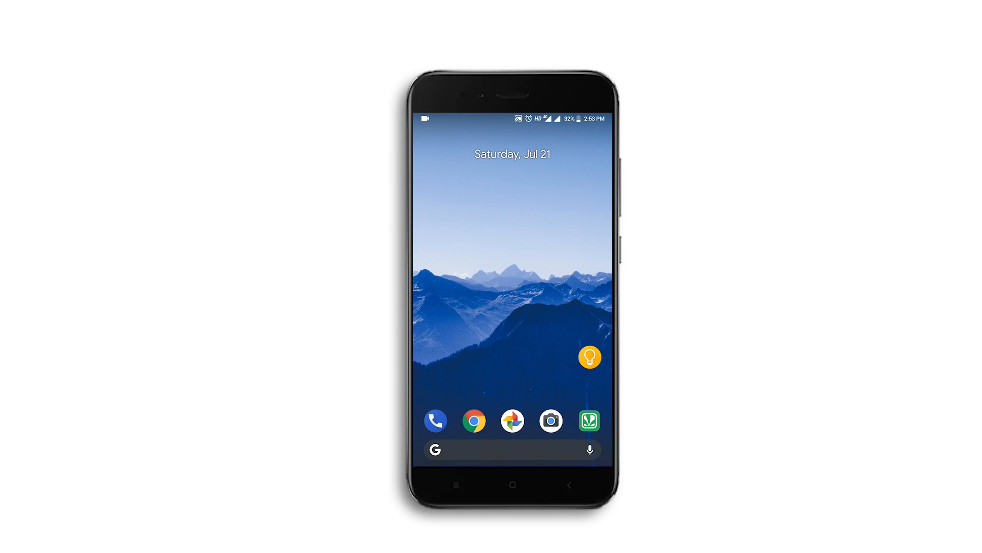